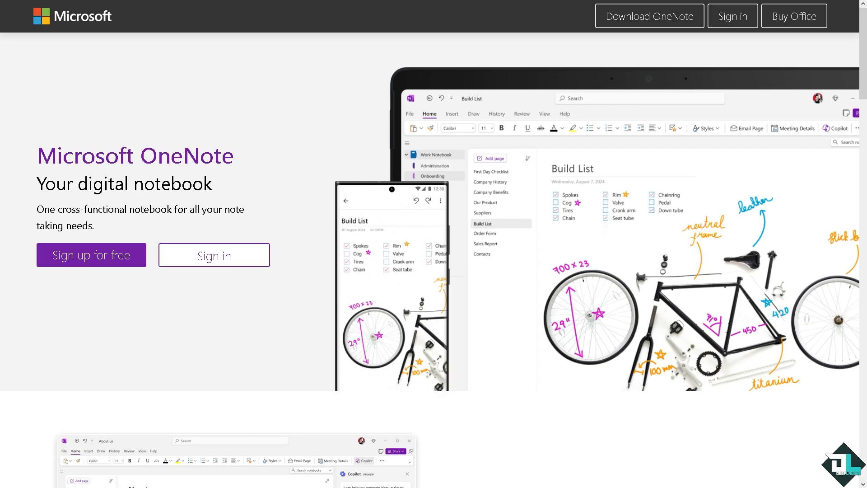
{"action": "mouse_move", "coordinate": [59, 317]}
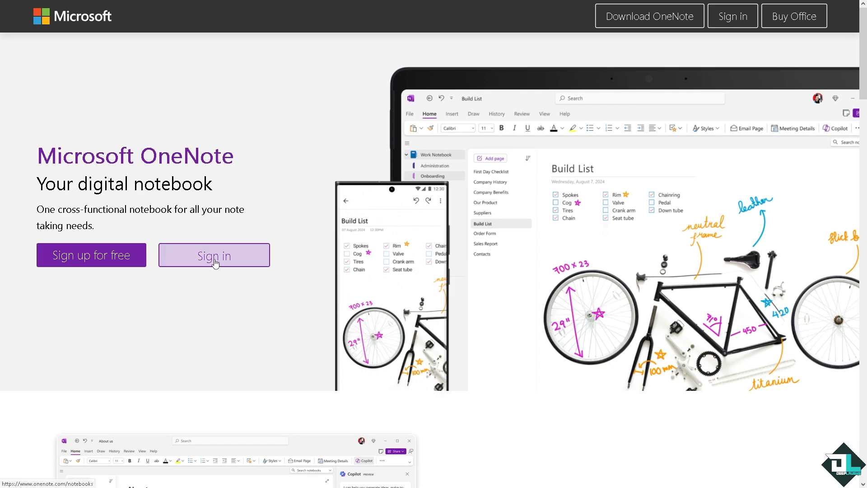
{"action": "mouse_move", "coordinate": [97, 315]}
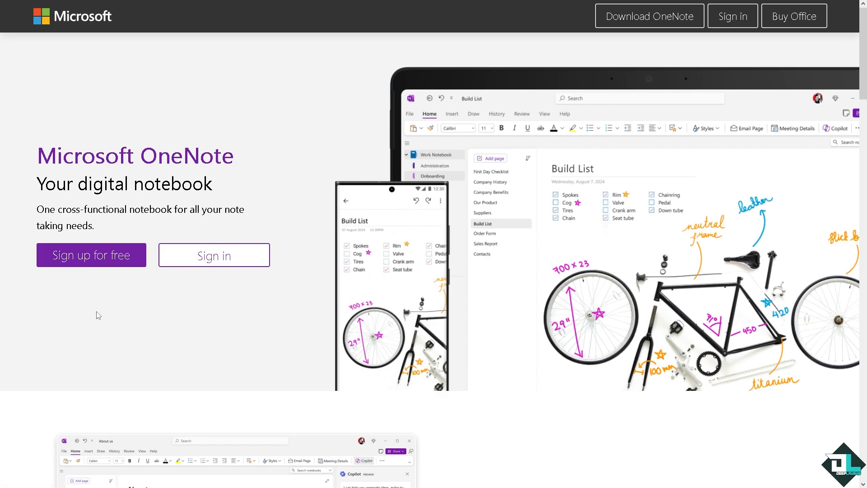
{"action": "mouse_move", "coordinate": [91, 255]}
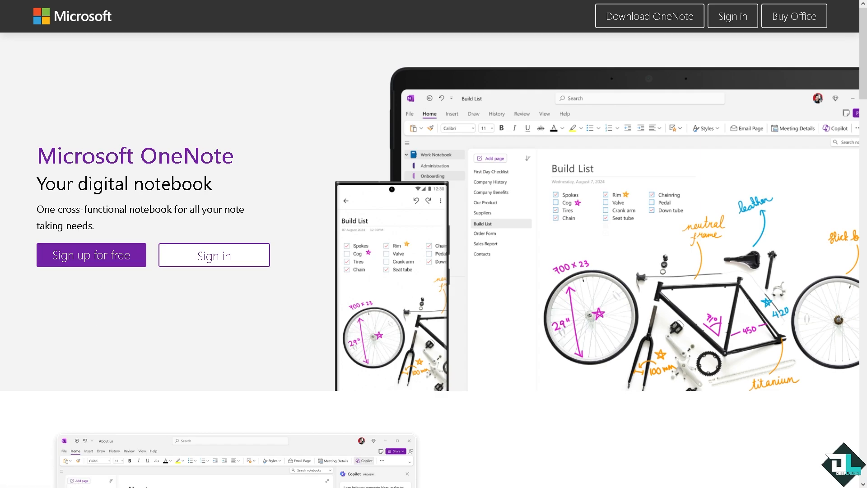
Start signing in to the Microsoft account from OneNote
{"action": "left_click", "coordinate": [214, 255]}
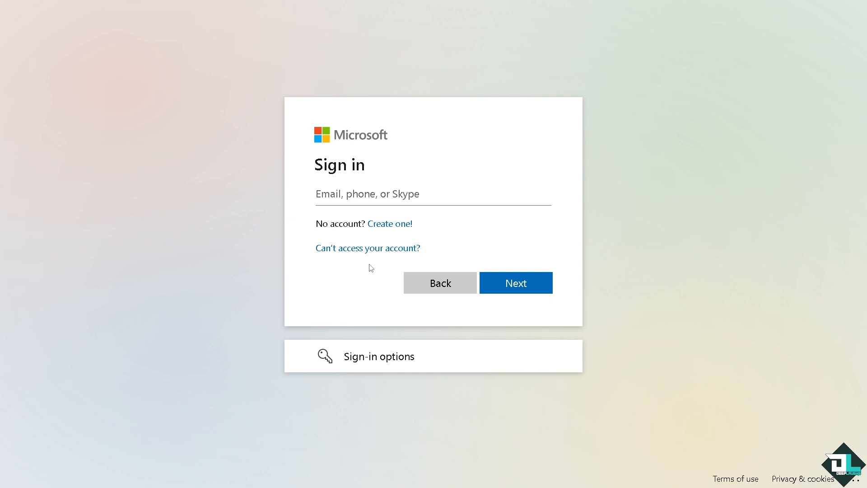
{"action": "mouse_move", "coordinate": [371, 267]}
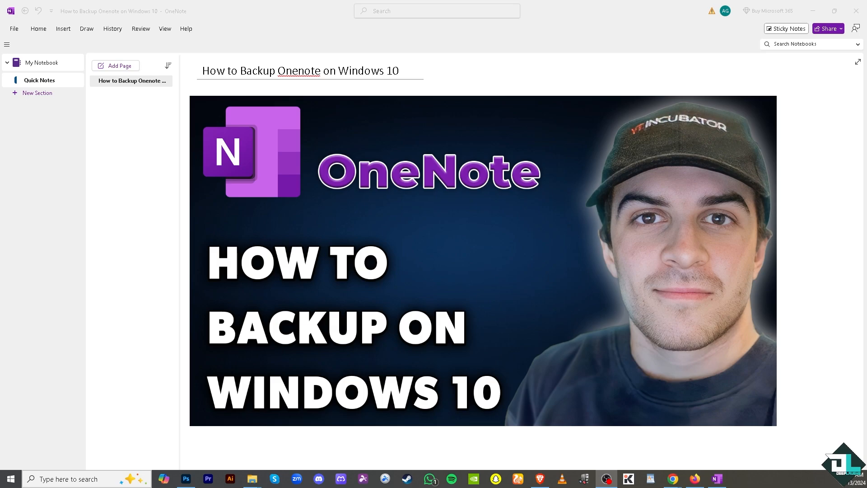
{"action": "mouse_move", "coordinate": [26, 67]}
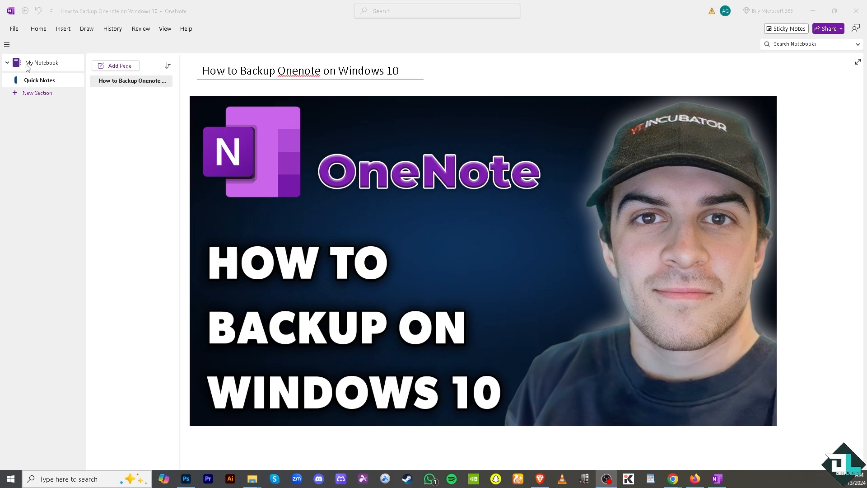
{"action": "mouse_move", "coordinate": [15, 31]}
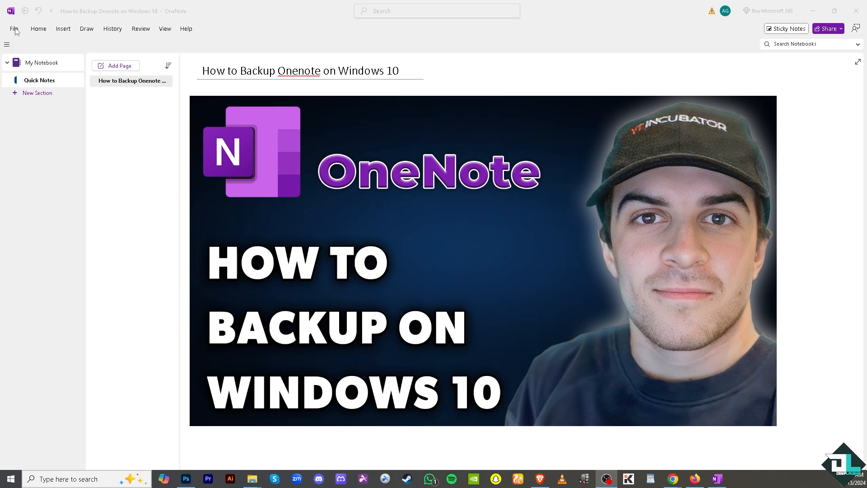
Open OneNote Options from the File menu
{"action": "left_click", "coordinate": [14, 28]}
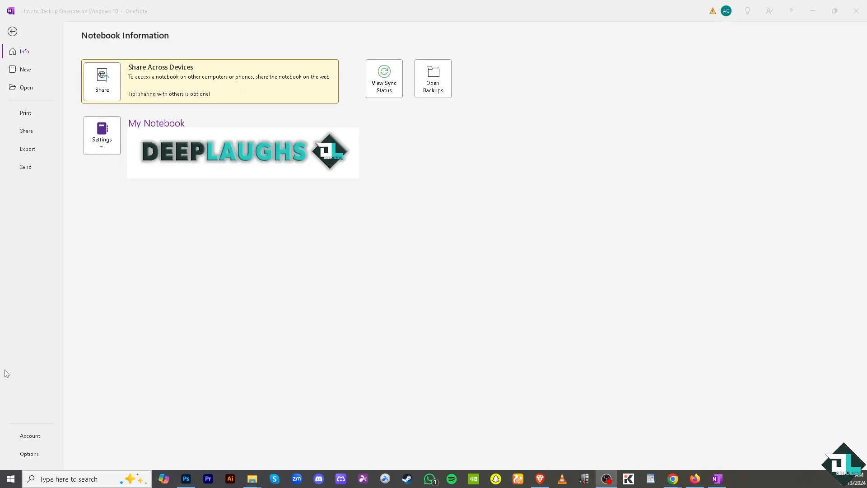
{"action": "mouse_move", "coordinate": [27, 342]}
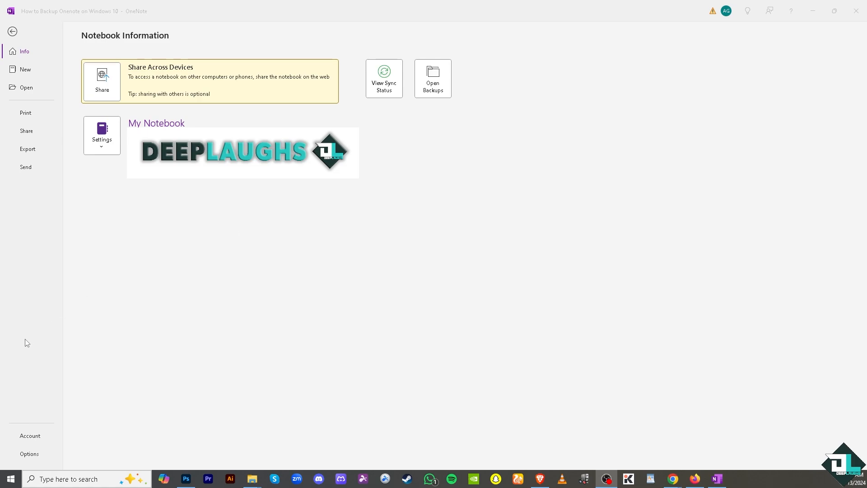
{"action": "mouse_move", "coordinate": [31, 455]}
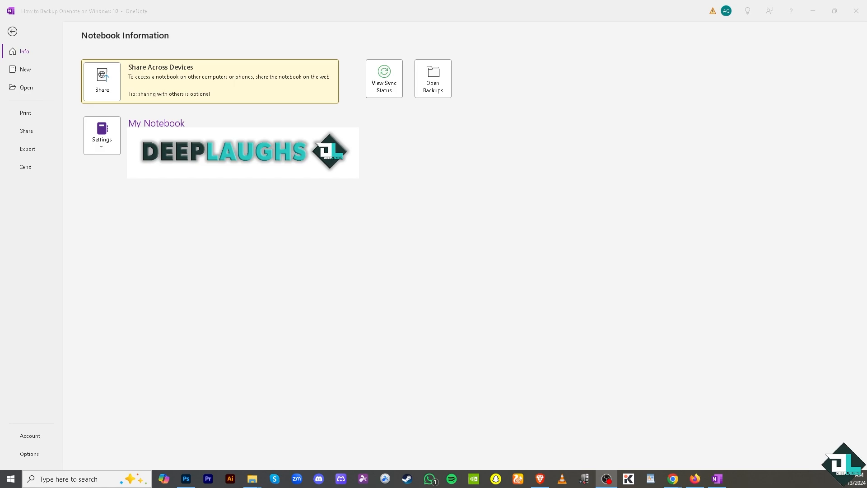
{"action": "left_click", "coordinate": [28, 453]}
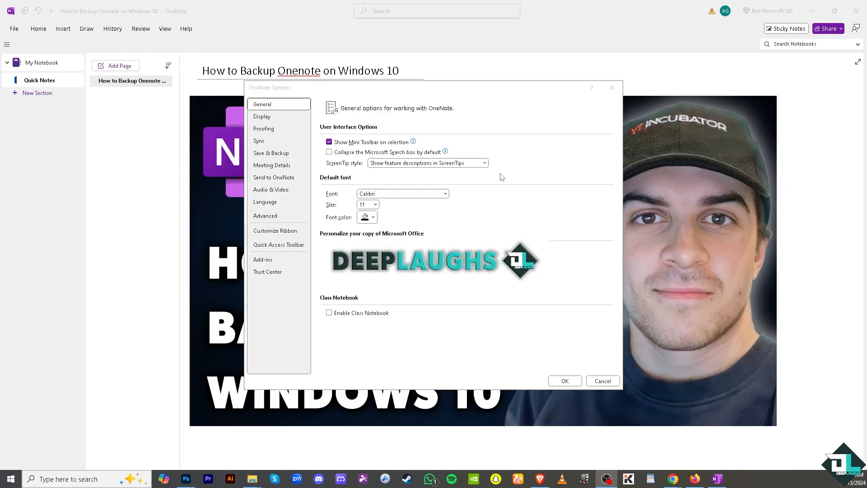
{"action": "mouse_move", "coordinate": [281, 167]}
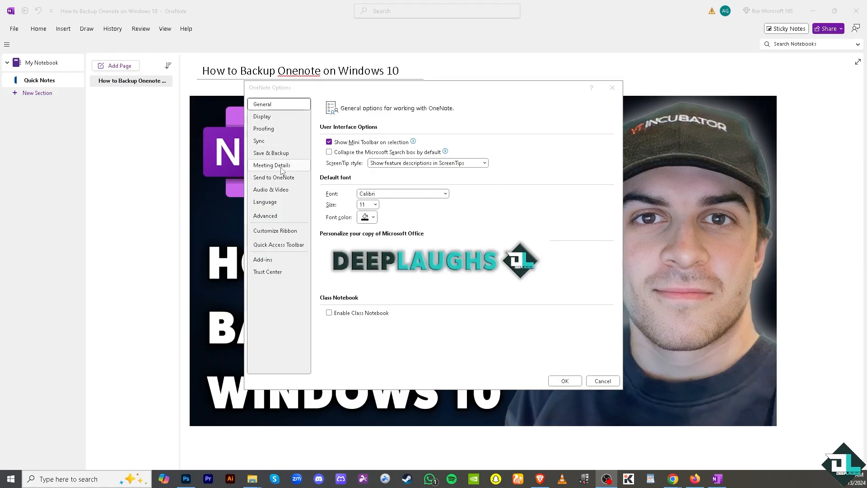
{"action": "mouse_move", "coordinate": [271, 157]}
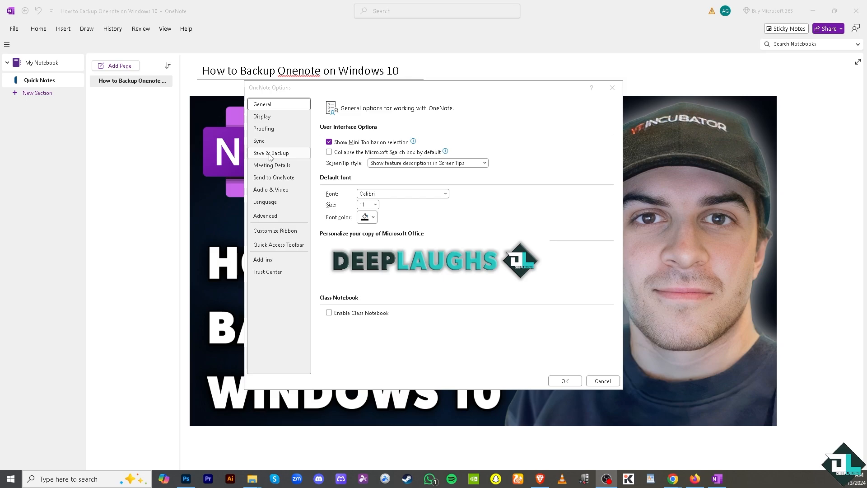
Show Save & Backup settings and keep automatic backup every 1 Week
{"action": "left_click", "coordinate": [270, 153]}
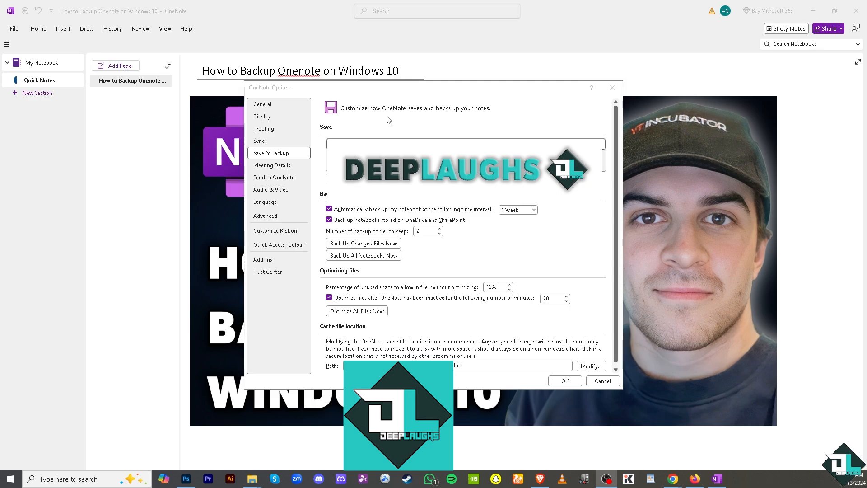
{"action": "mouse_move", "coordinate": [424, 122]}
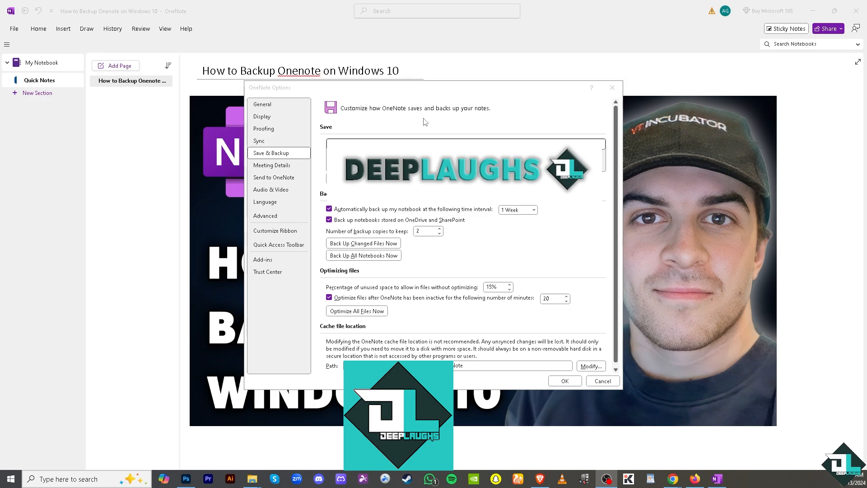
{"action": "mouse_move", "coordinate": [337, 217]}
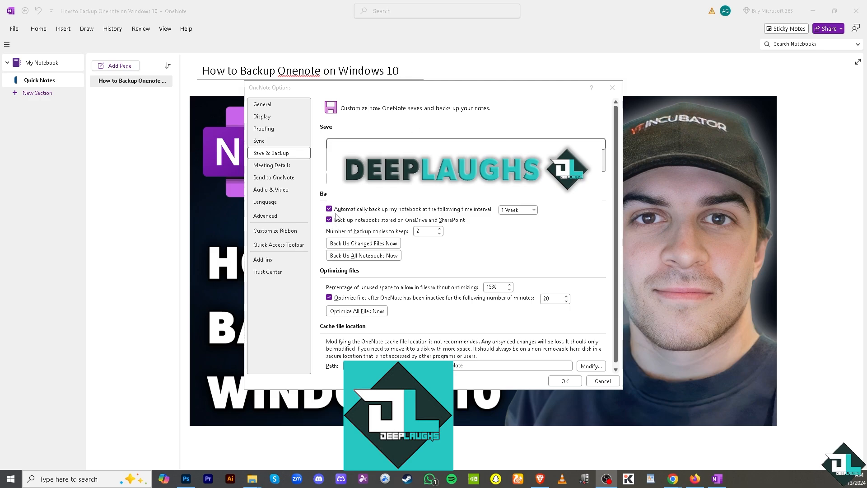
{"action": "mouse_move", "coordinate": [431, 214]}
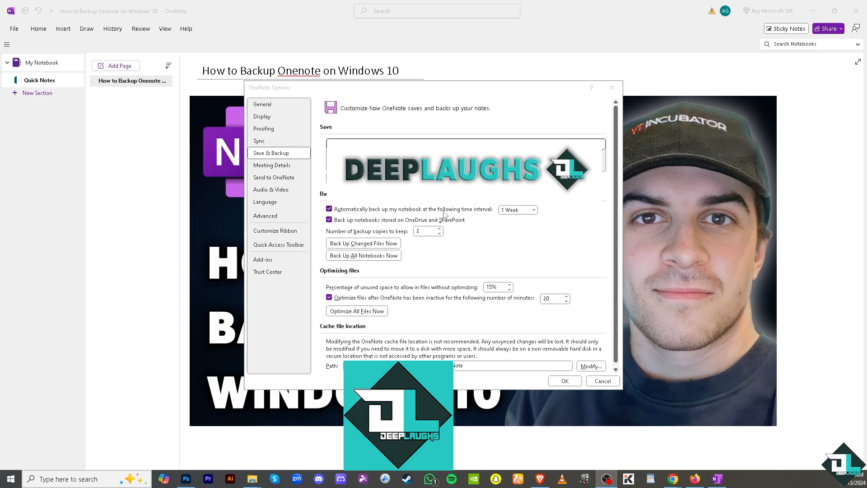
{"action": "left_click", "coordinate": [532, 209]}
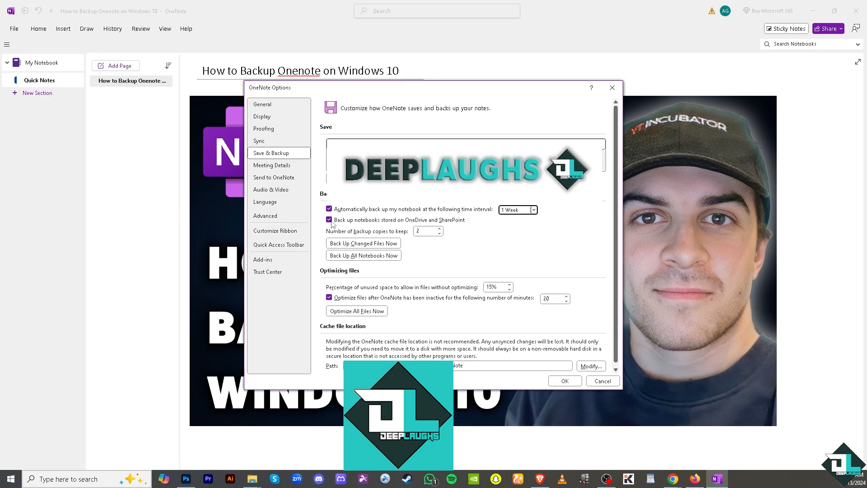
{"action": "mouse_move", "coordinate": [450, 227]}
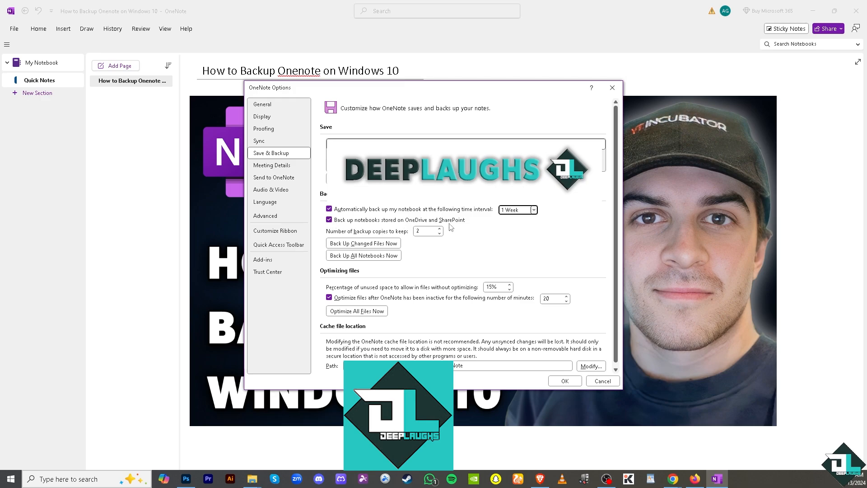
{"action": "mouse_move", "coordinate": [380, 234]}
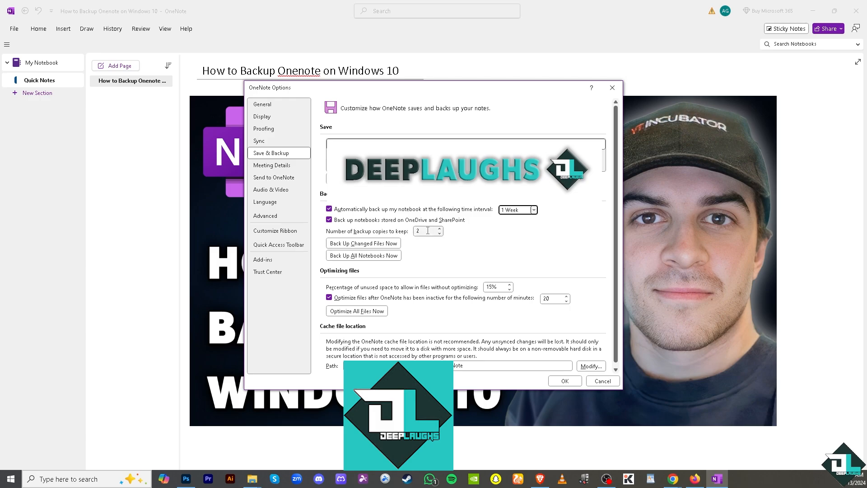
Change the number of backup copies to keep from 2 to 69
{"action": "left_click", "coordinate": [424, 231]}
{"action": "type", "text": "69"}
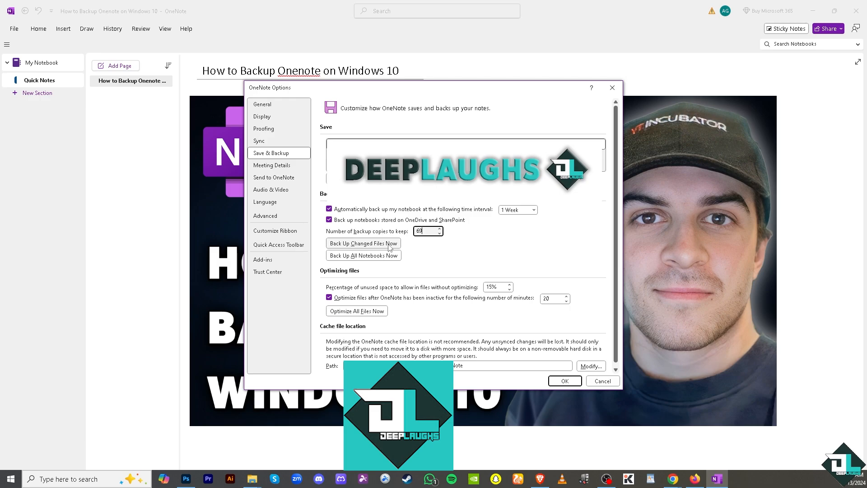
{"action": "mouse_move", "coordinate": [384, 260]}
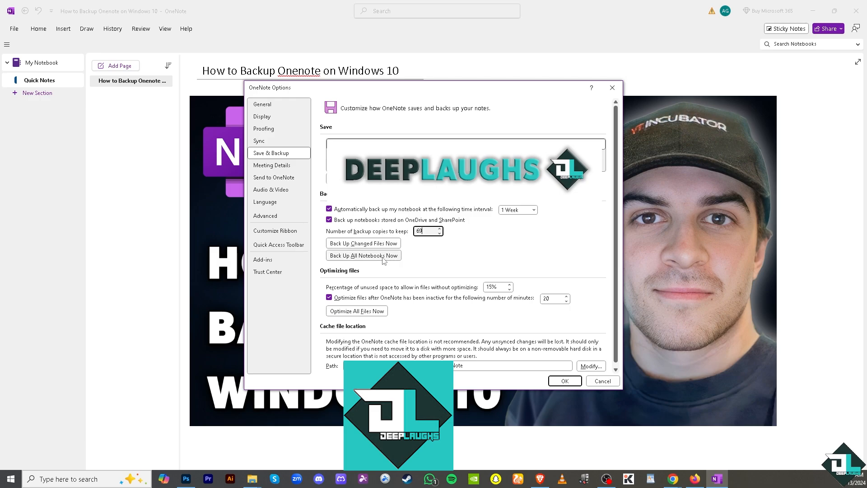
{"action": "mouse_move", "coordinate": [374, 252]}
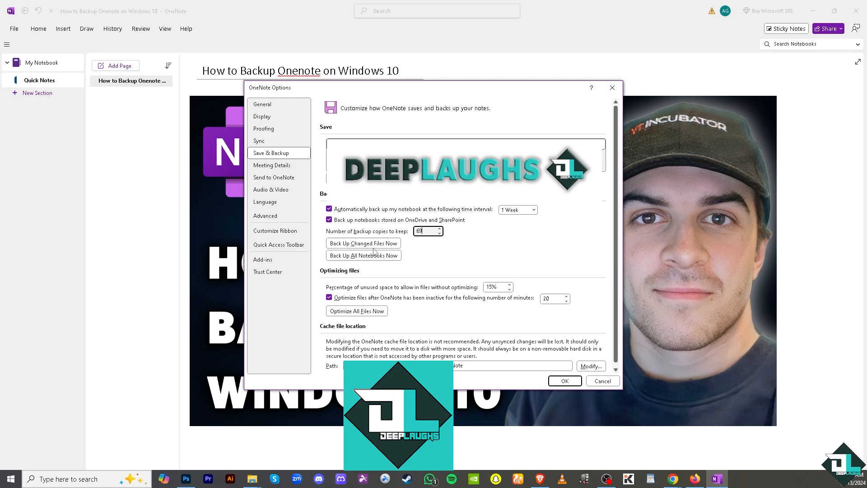
{"action": "mouse_move", "coordinate": [397, 260]}
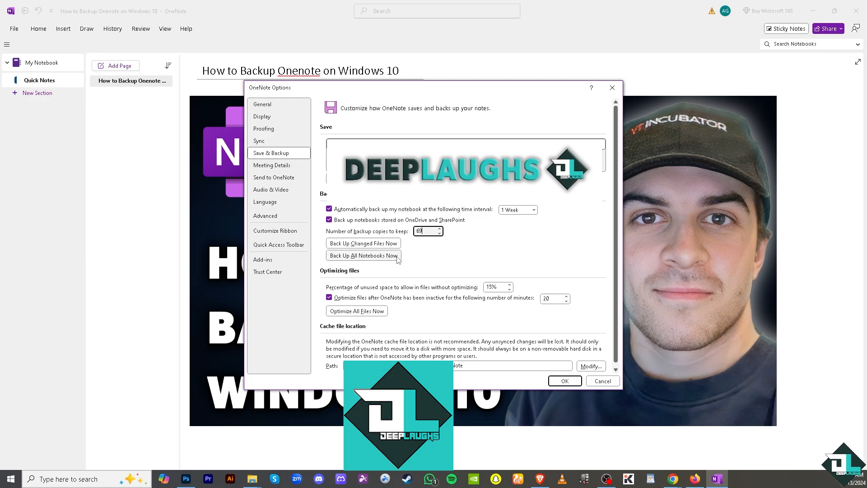
{"action": "mouse_move", "coordinate": [418, 273]}
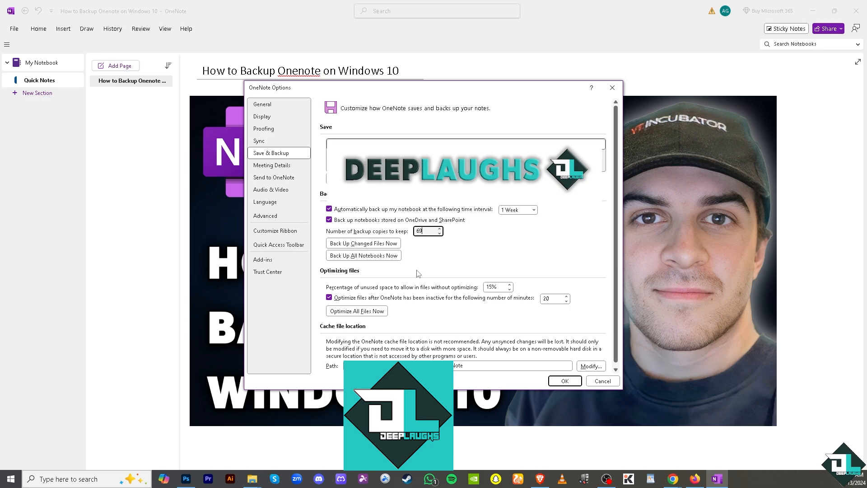
{"action": "mouse_move", "coordinate": [362, 243]}
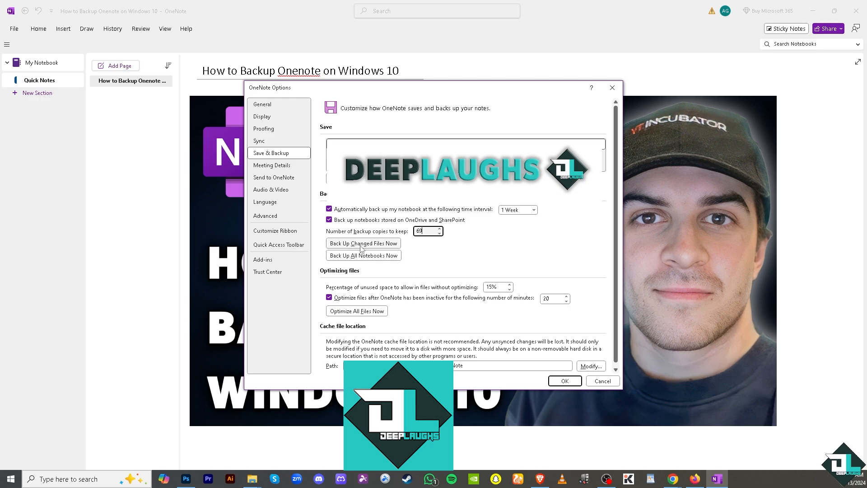
{"action": "mouse_move", "coordinate": [421, 283]}
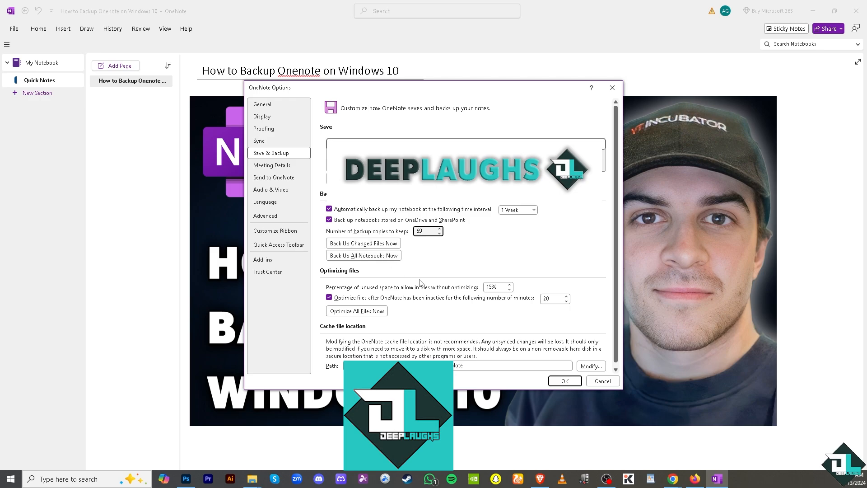
{"action": "mouse_move", "coordinate": [484, 289]}
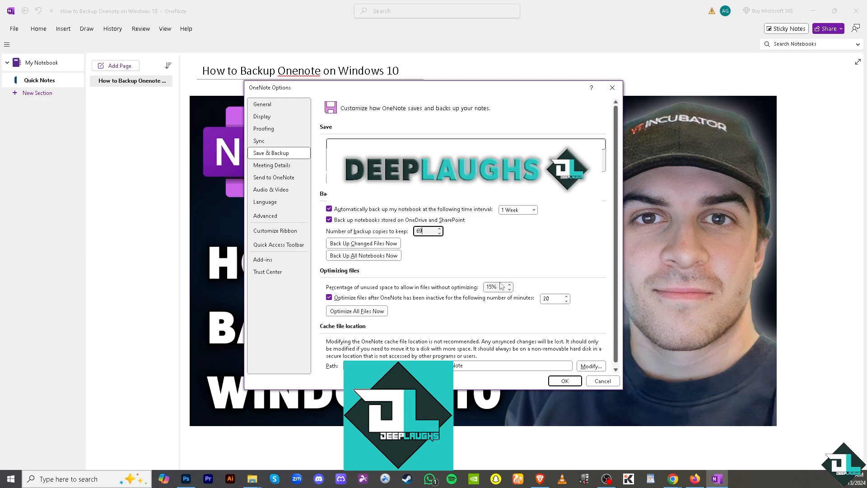
{"action": "mouse_move", "coordinate": [506, 294]}
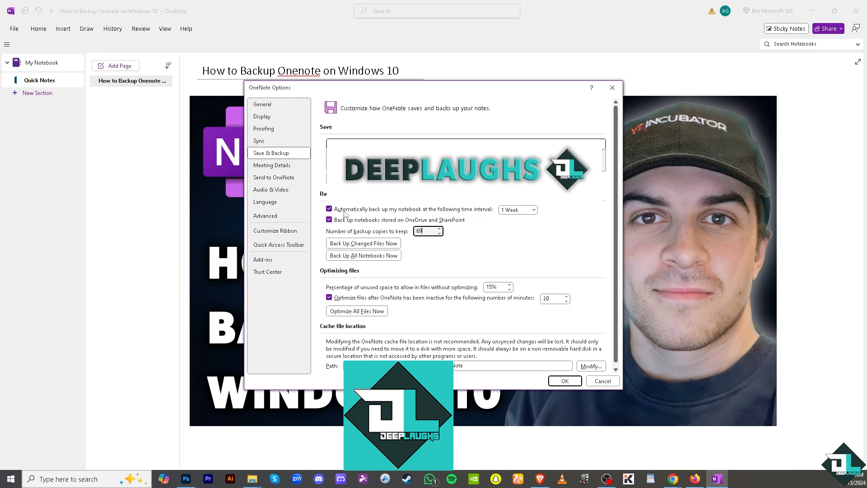
{"action": "mouse_move", "coordinate": [387, 314]}
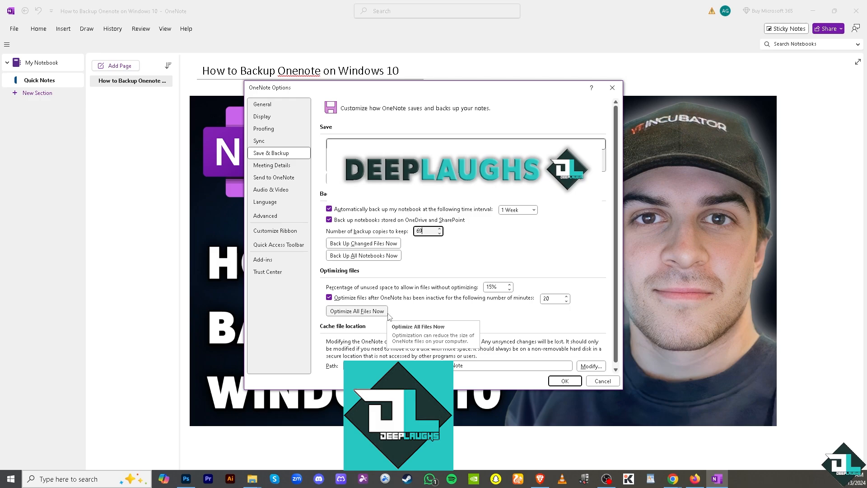
{"action": "mouse_move", "coordinate": [392, 317]}
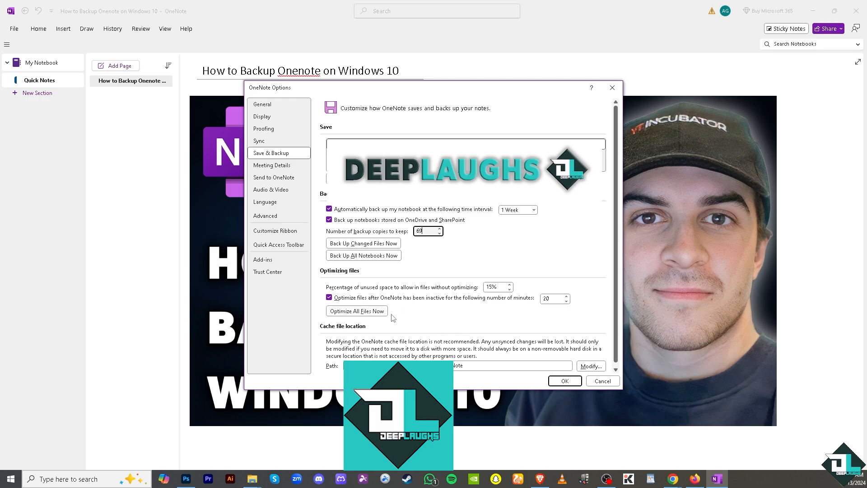
{"action": "mouse_move", "coordinate": [406, 330]}
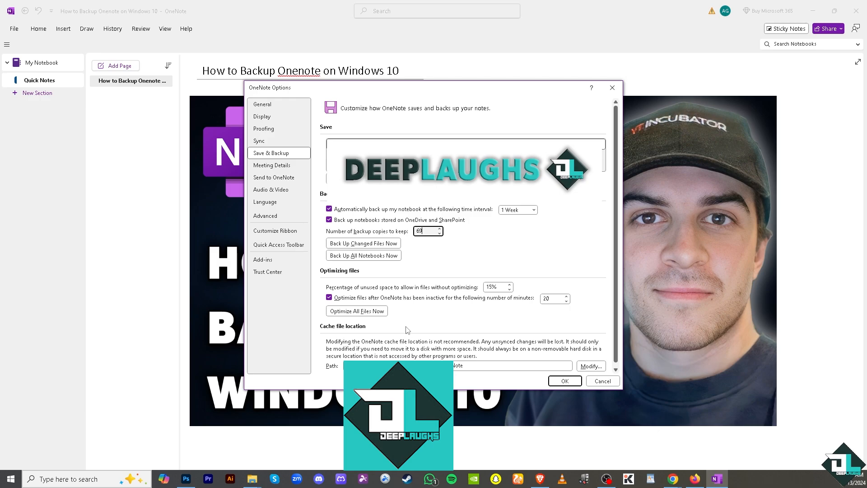
{"action": "mouse_move", "coordinate": [353, 337]}
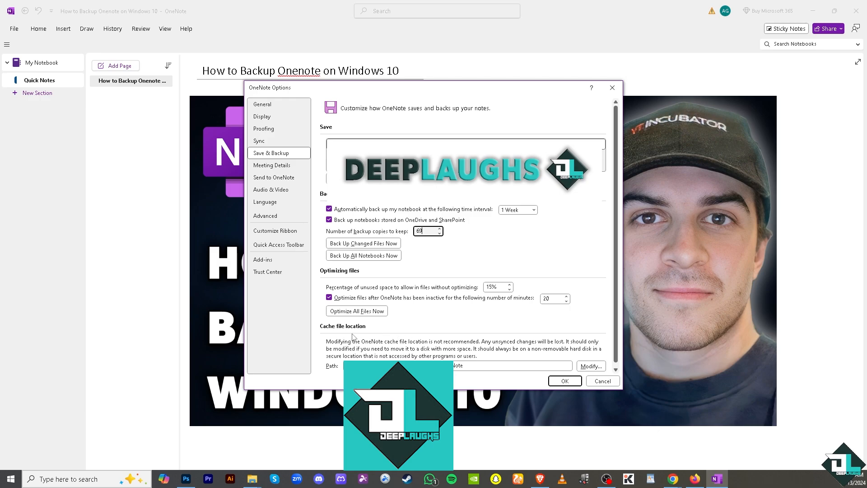
{"action": "mouse_move", "coordinate": [394, 347]}
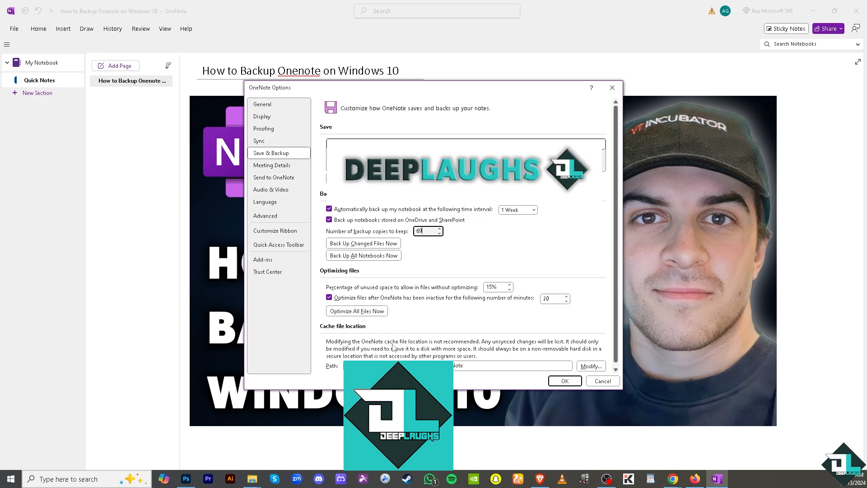
{"action": "mouse_move", "coordinate": [524, 344]}
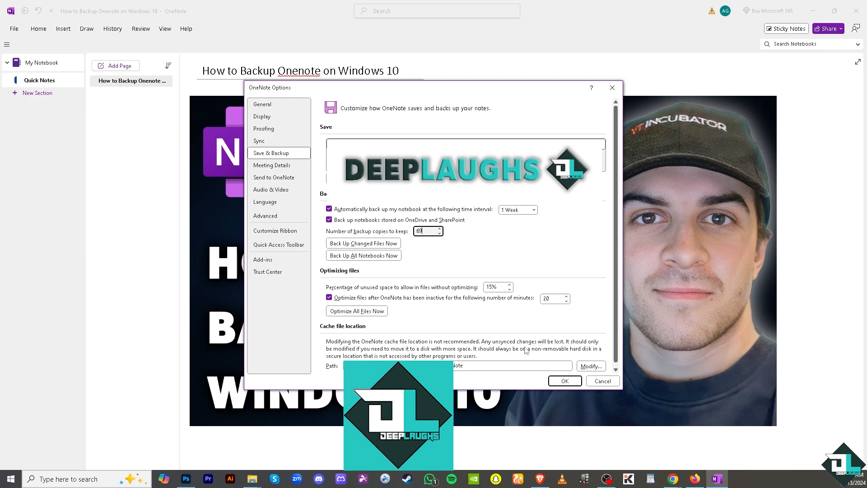
{"action": "mouse_move", "coordinate": [408, 307]}
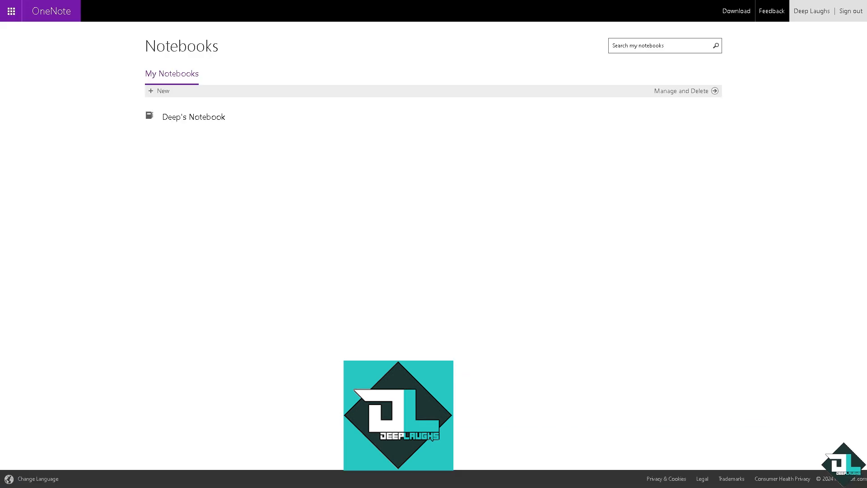
{"action": "mouse_move", "coordinate": [202, 282]}
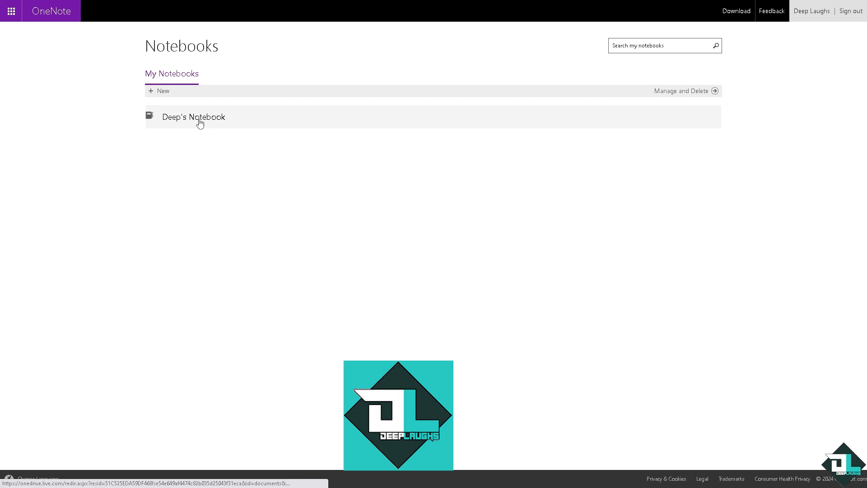
Open the Export notebook window for Deep's Notebook
{"action": "right_click", "coordinate": [193, 117]}
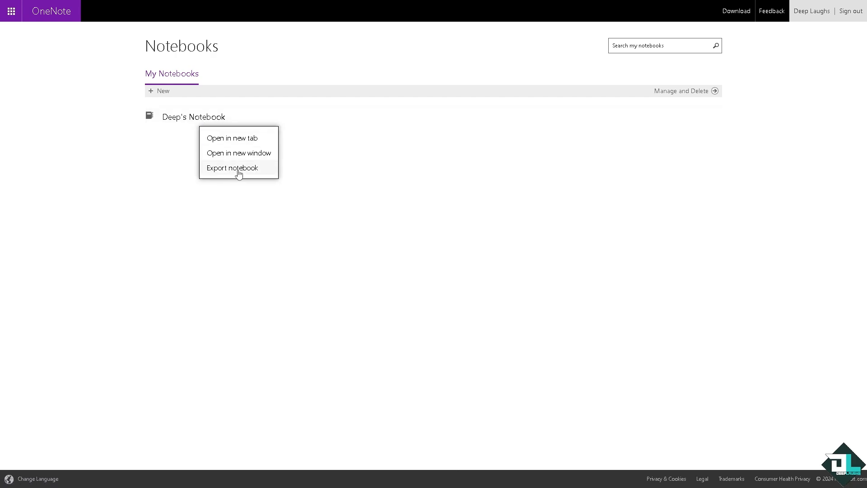
{"action": "left_click", "coordinate": [232, 168]}
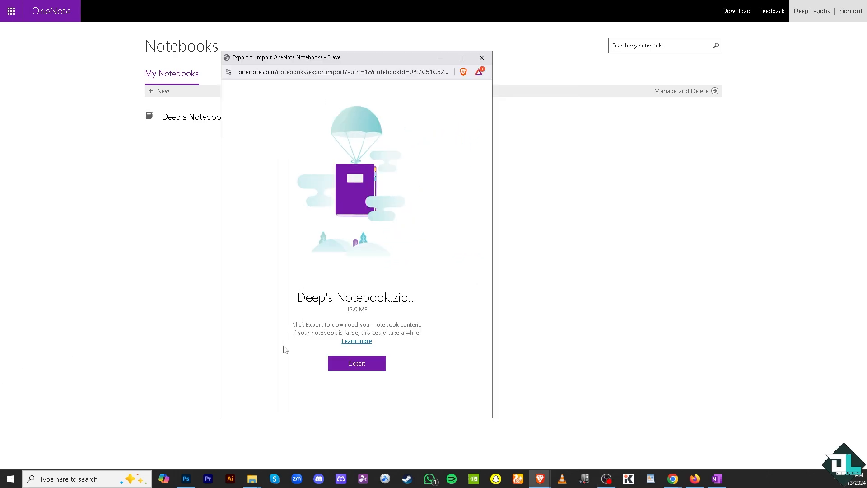
{"action": "mouse_move", "coordinate": [351, 369]}
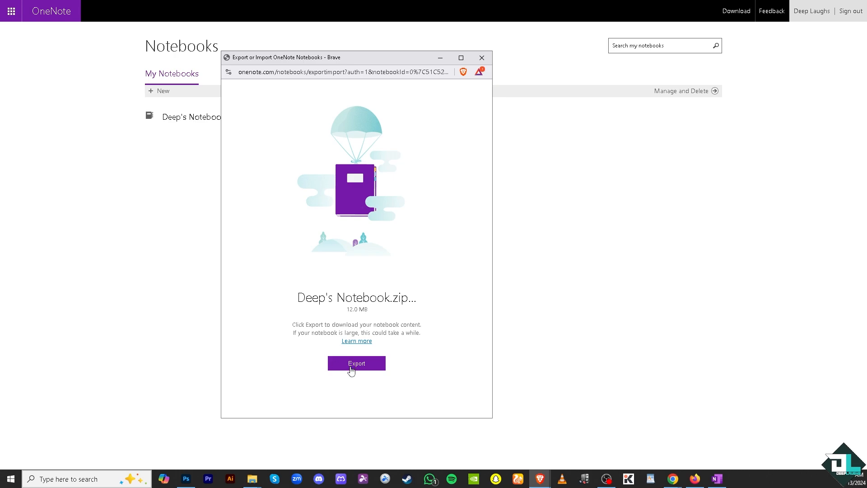
{"action": "mouse_move", "coordinate": [302, 357]}
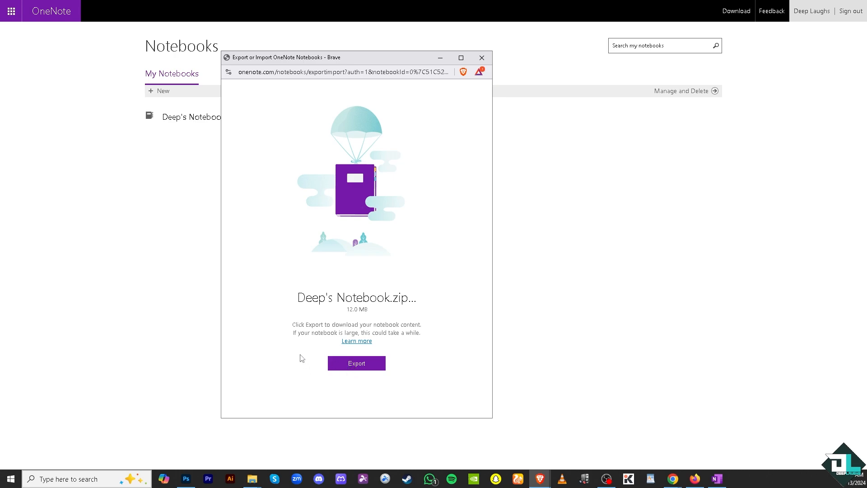
{"action": "mouse_move", "coordinate": [256, 242]}
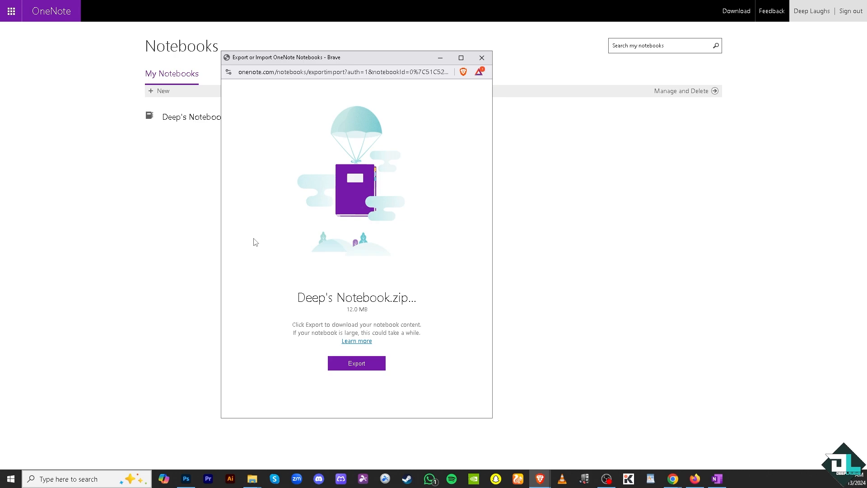
{"action": "mouse_move", "coordinate": [367, 370]}
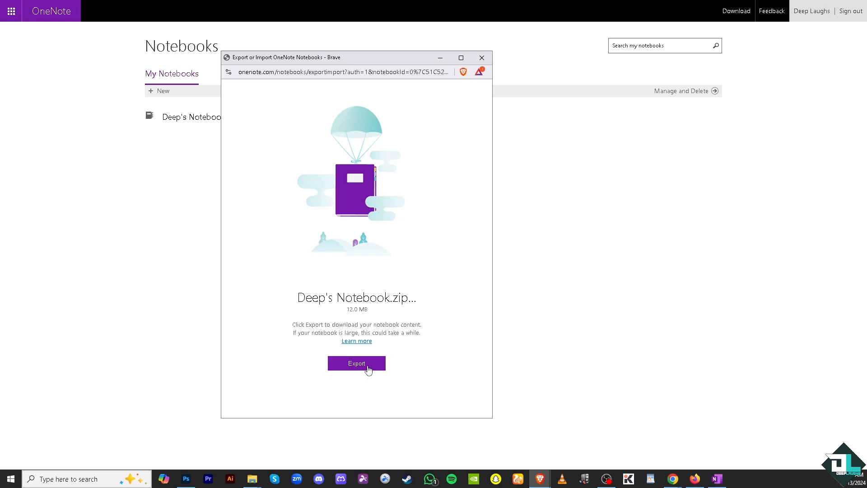
{"action": "mouse_move", "coordinate": [375, 324]}
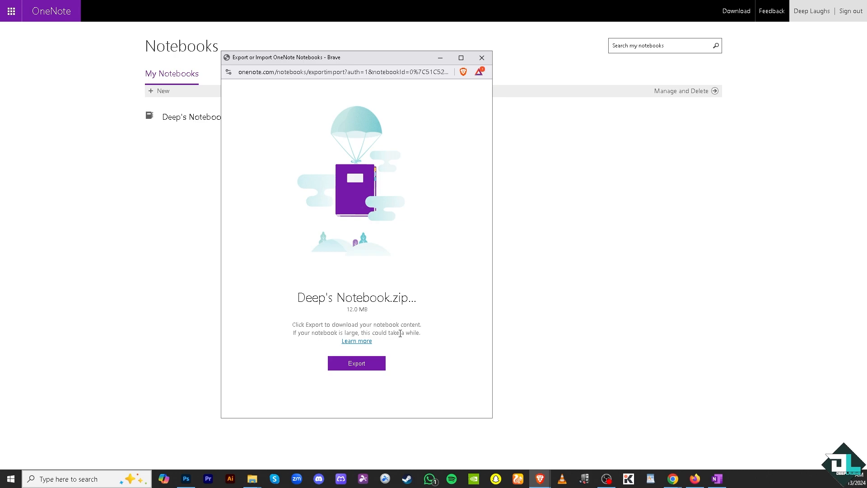
{"action": "mouse_move", "coordinate": [373, 363]}
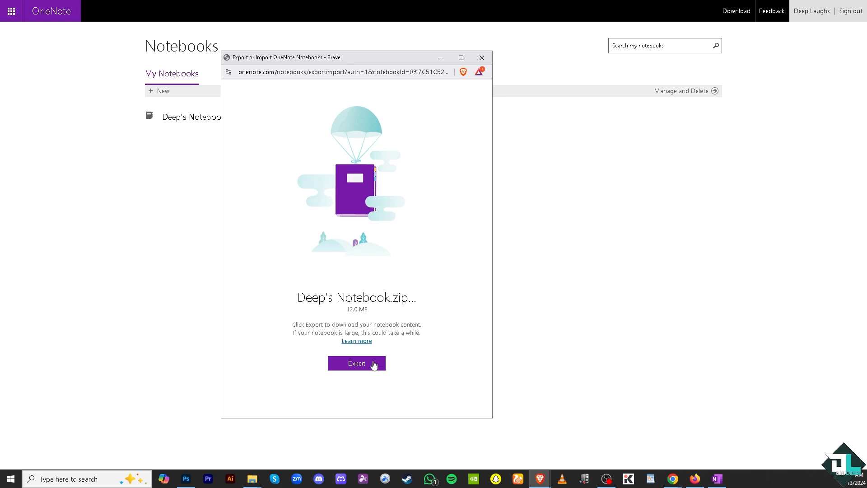
Export Deep's Notebook as a 12.0 MB zip file
{"action": "left_click", "coordinate": [357, 363]}
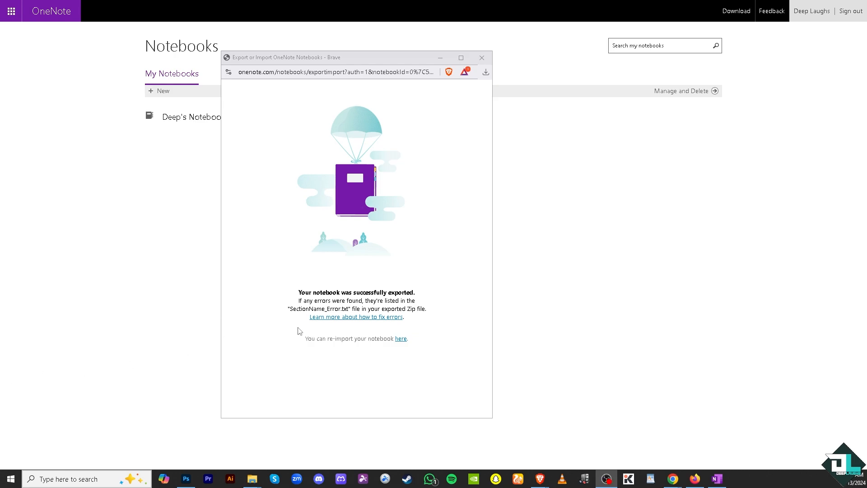
{"action": "mouse_move", "coordinate": [293, 305]}
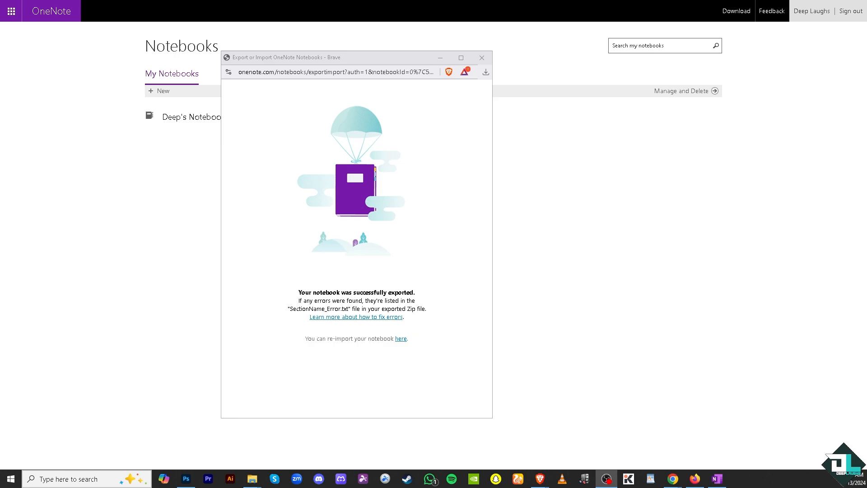
{"action": "right_click", "coordinate": [192, 116]}
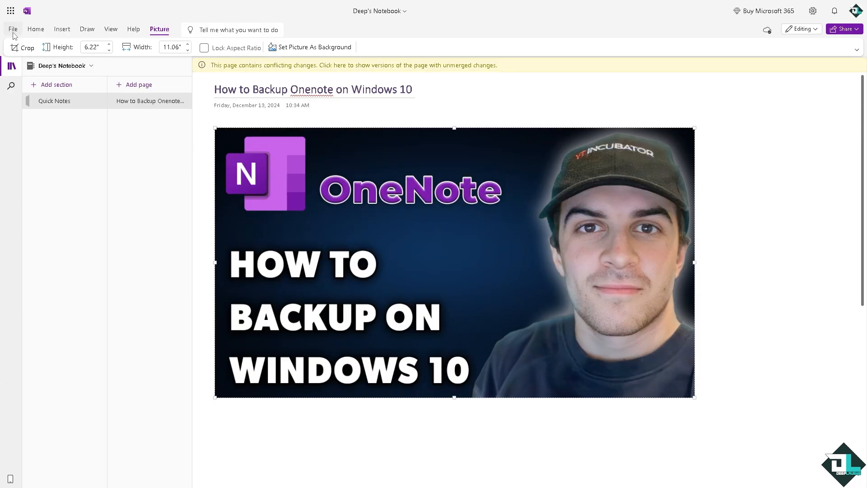
Open the Print screen for the How to Backup Onenote on Windows 10 page
{"action": "left_click", "coordinate": [12, 29]}
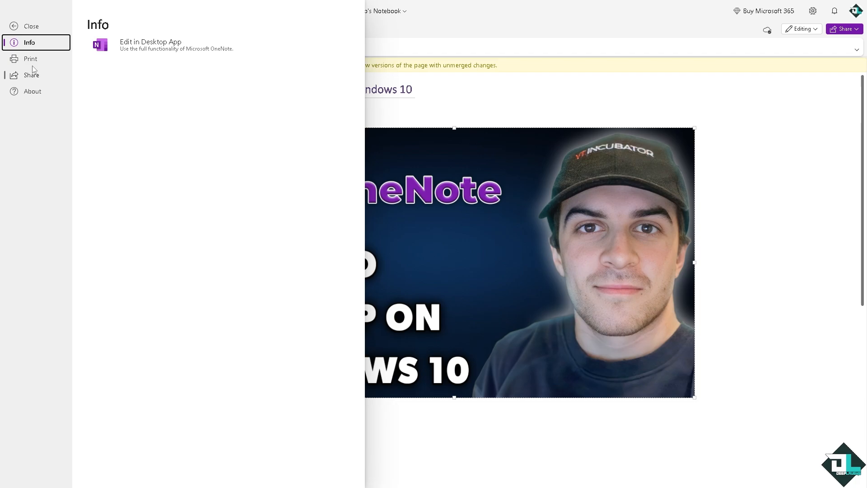
{"action": "left_click", "coordinate": [30, 58]}
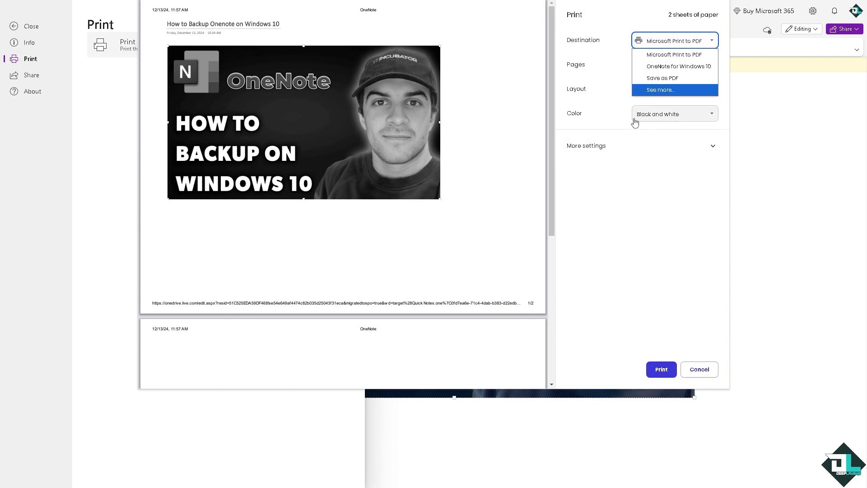
{"action": "mouse_move", "coordinate": [612, 157]}
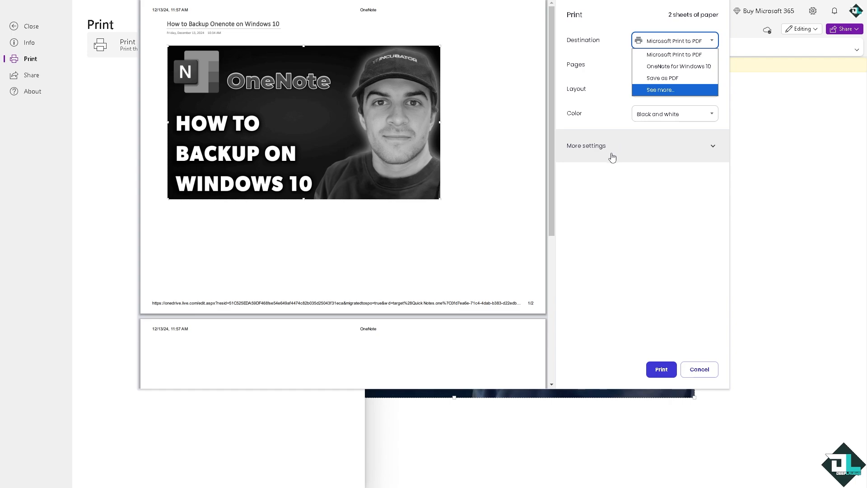
{"action": "mouse_move", "coordinate": [613, 165]}
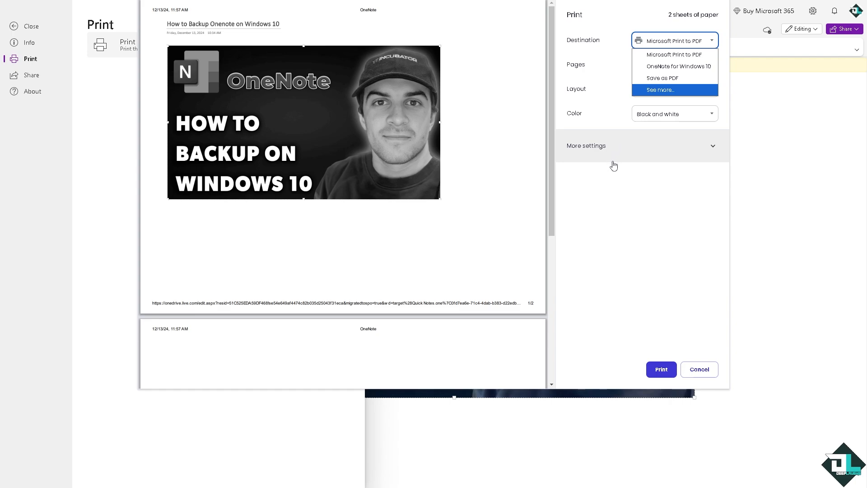
{"action": "mouse_move", "coordinate": [656, 131]}
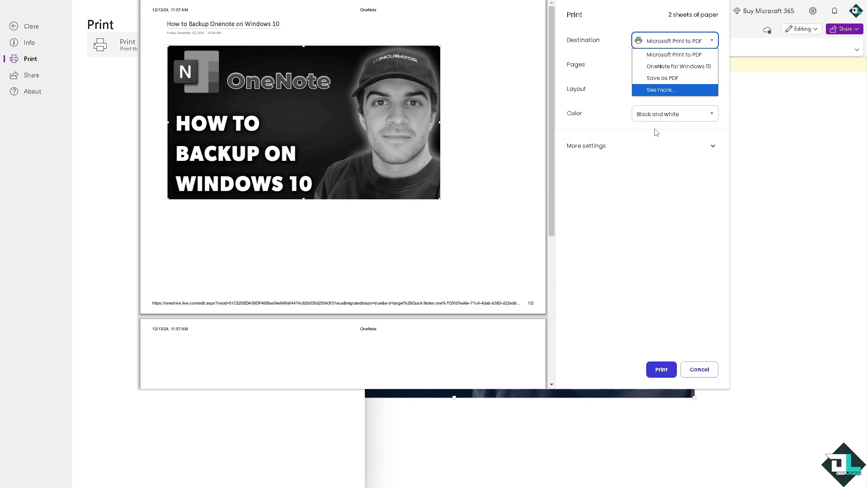